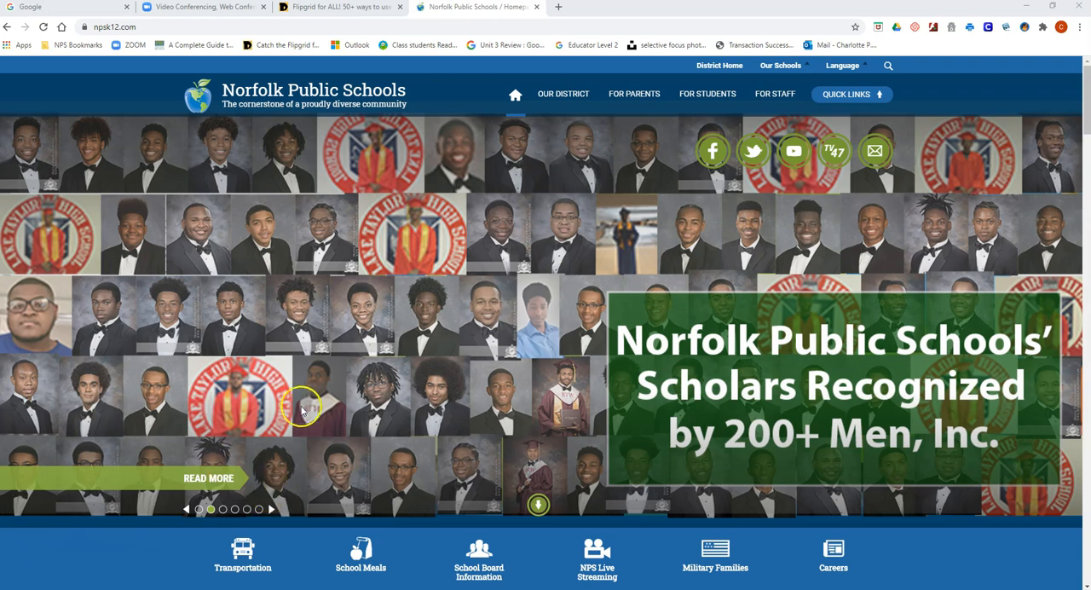
mouse_move(293, 122)
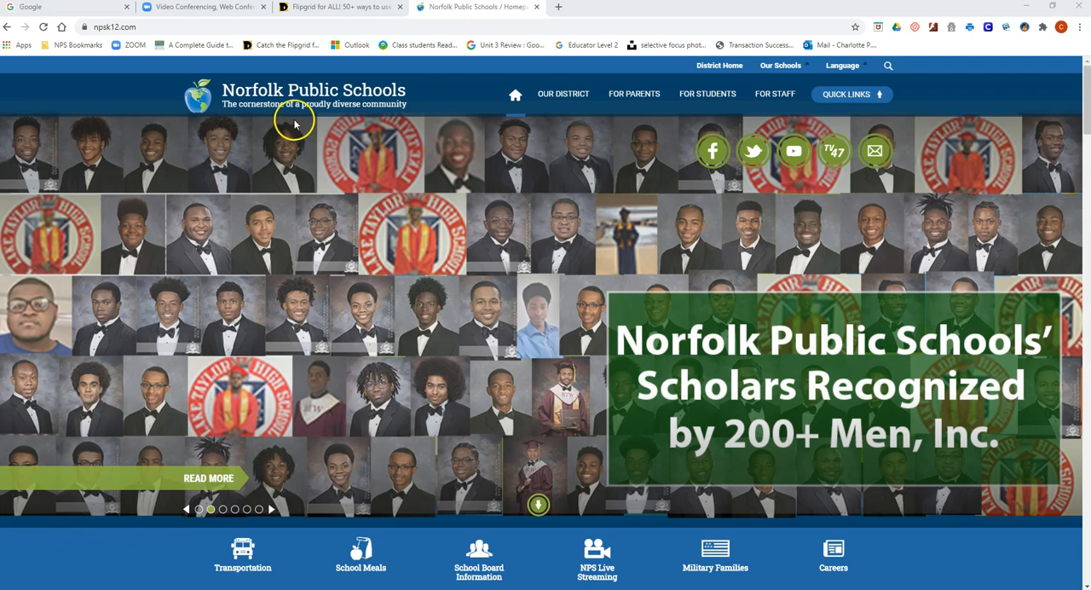
Close the Norfolk Public Schools and Flipgrid tabs, leaving only the Google tab.
left_click(339, 7)
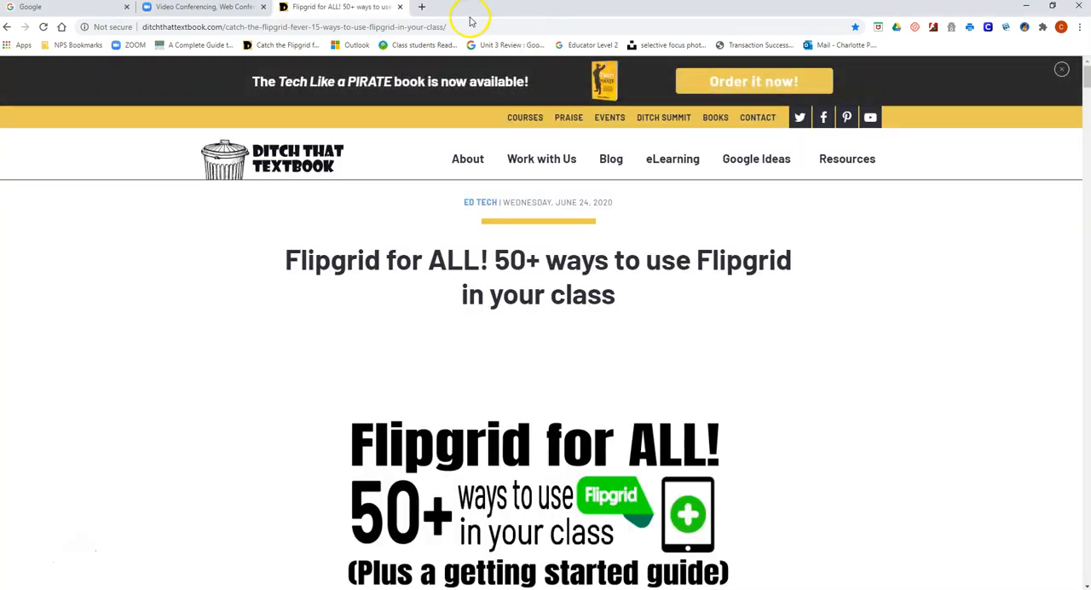
left_click(204, 7)
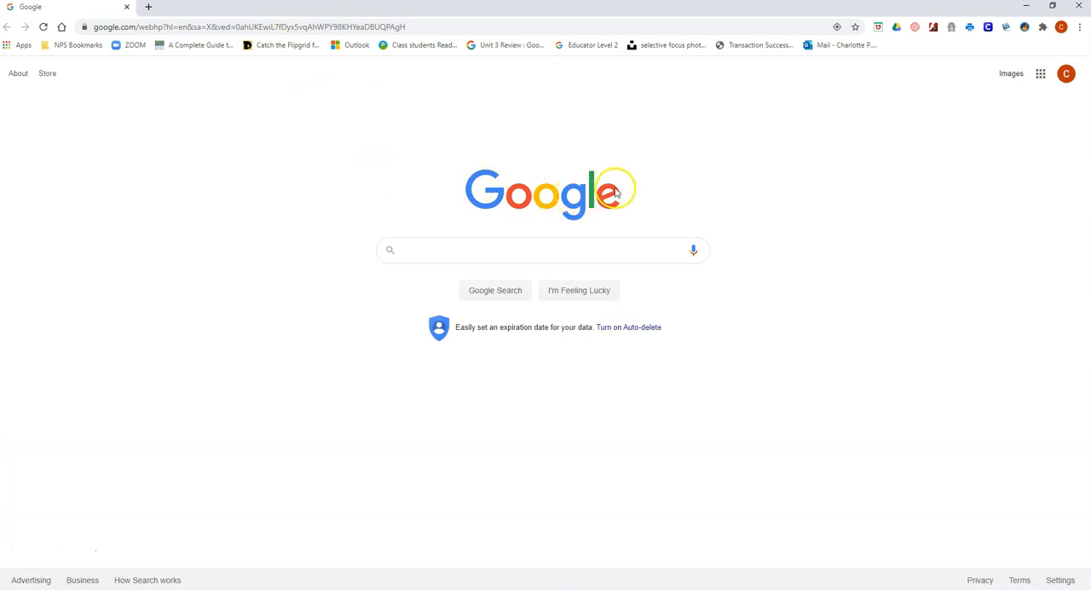
mouse_move(607, 211)
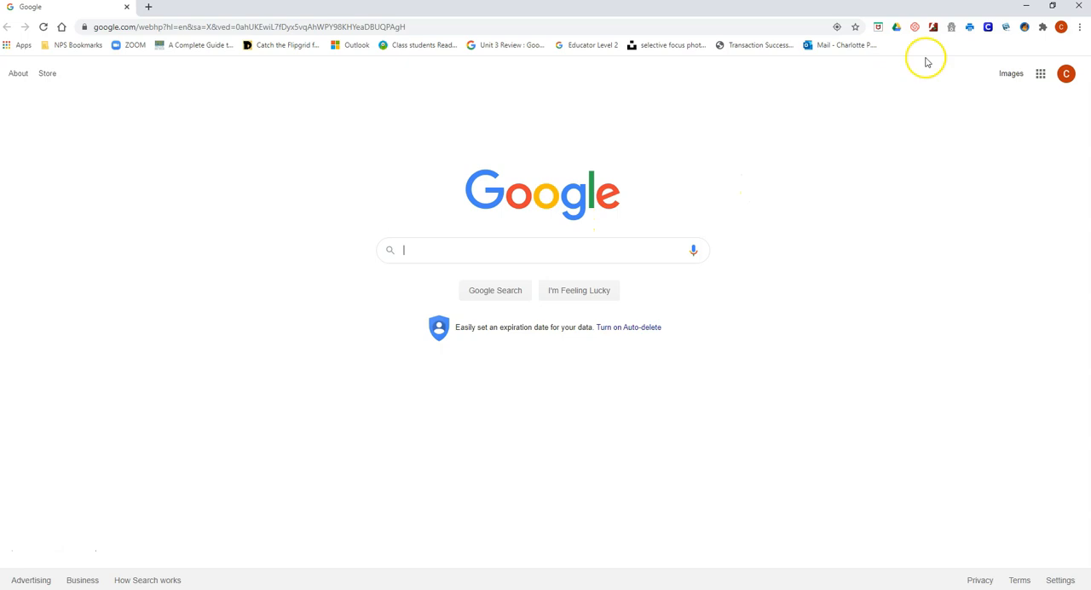
mouse_move(1081, 27)
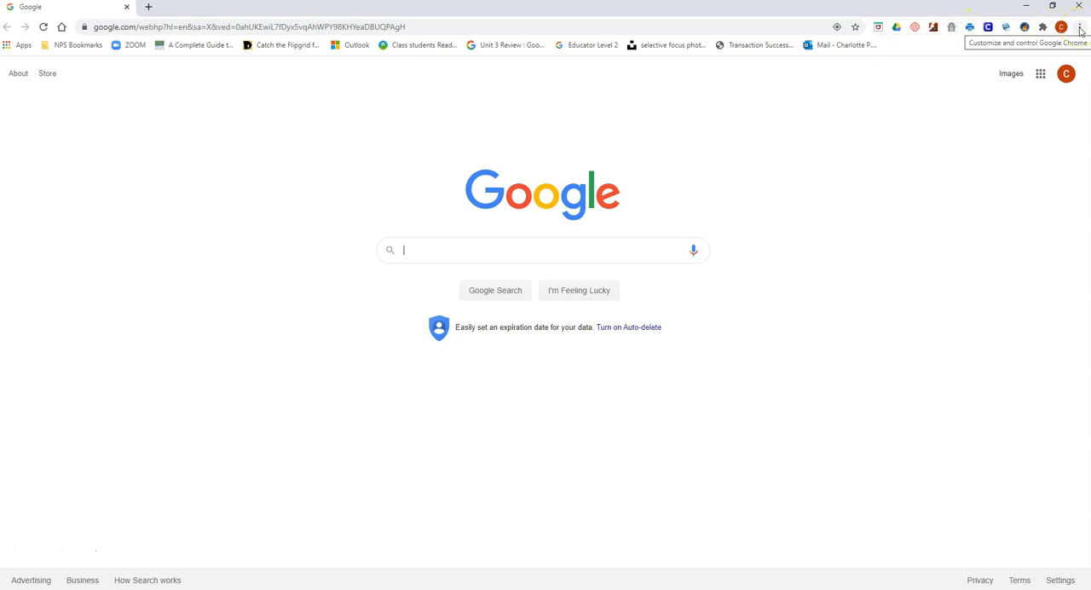
Show Chrome's three-dot main menu with its More tools options.
left_click(1079, 27)
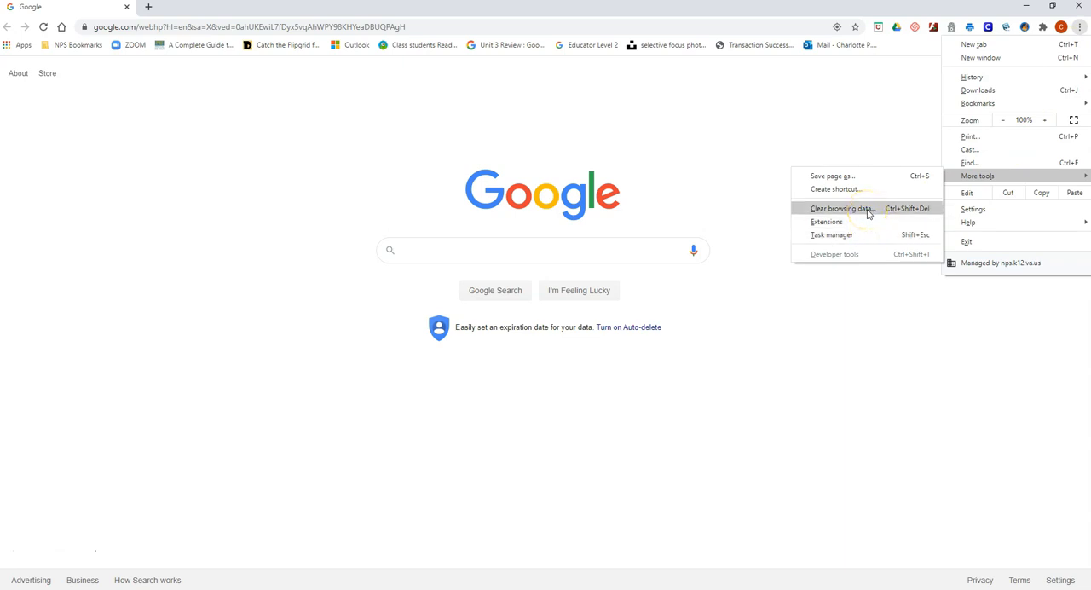
Reach the Clear browsing data dialog over Chrome Settings from More tools.
left_click(843, 208)
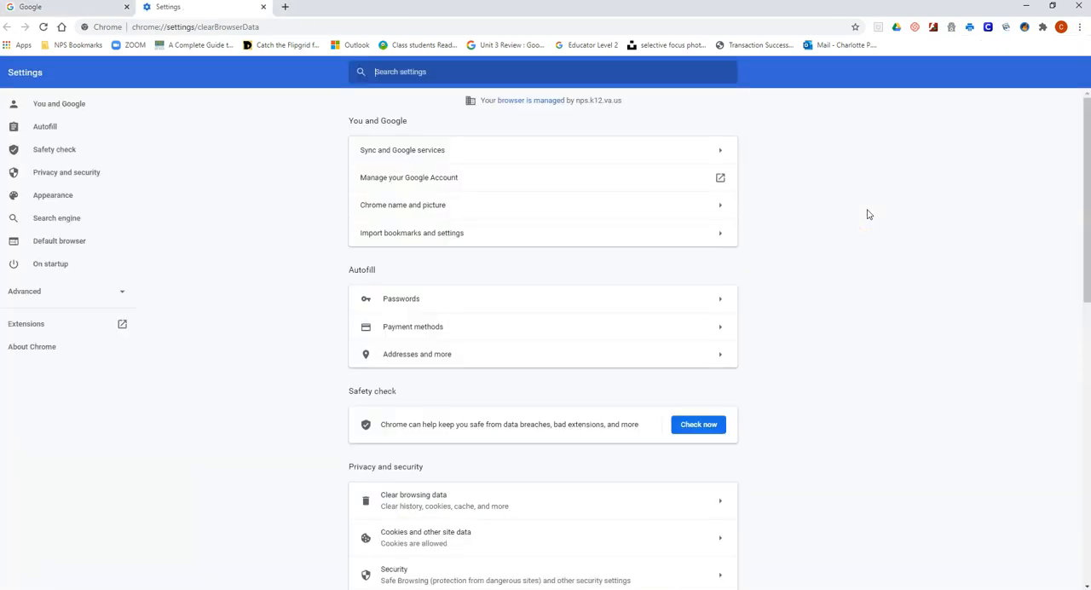
left_click(413, 494)
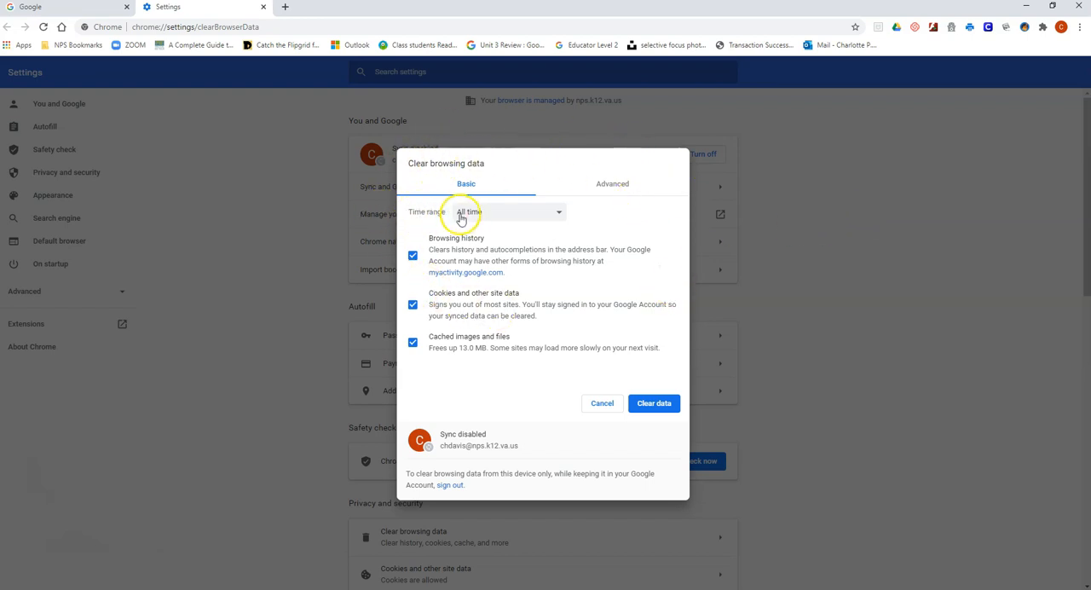
mouse_move(486, 212)
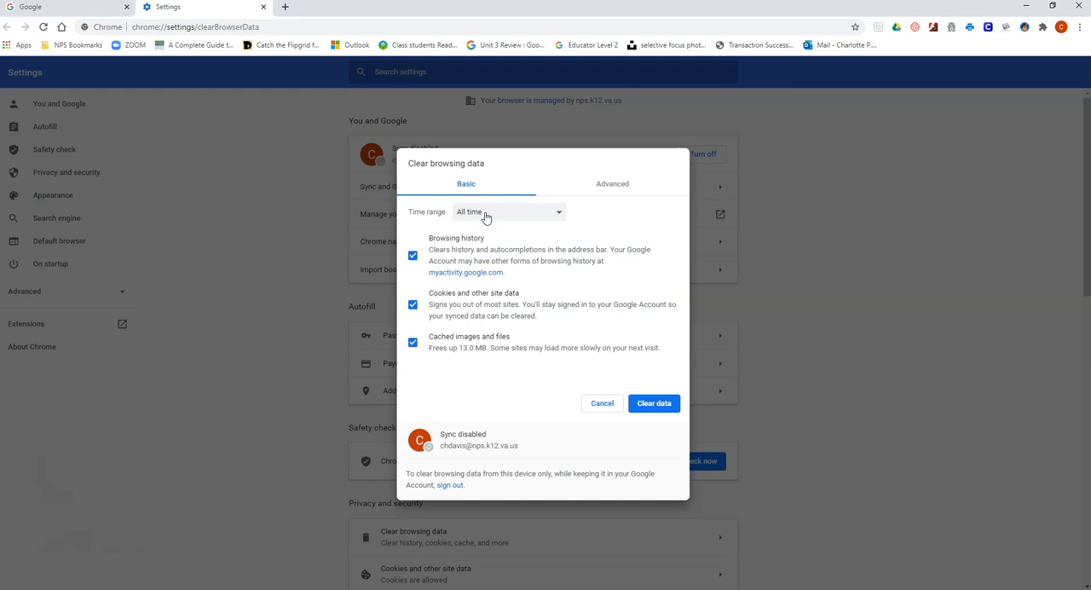
Clear browsing history, cookies and cached images and files for All time.
left_click(508, 211)
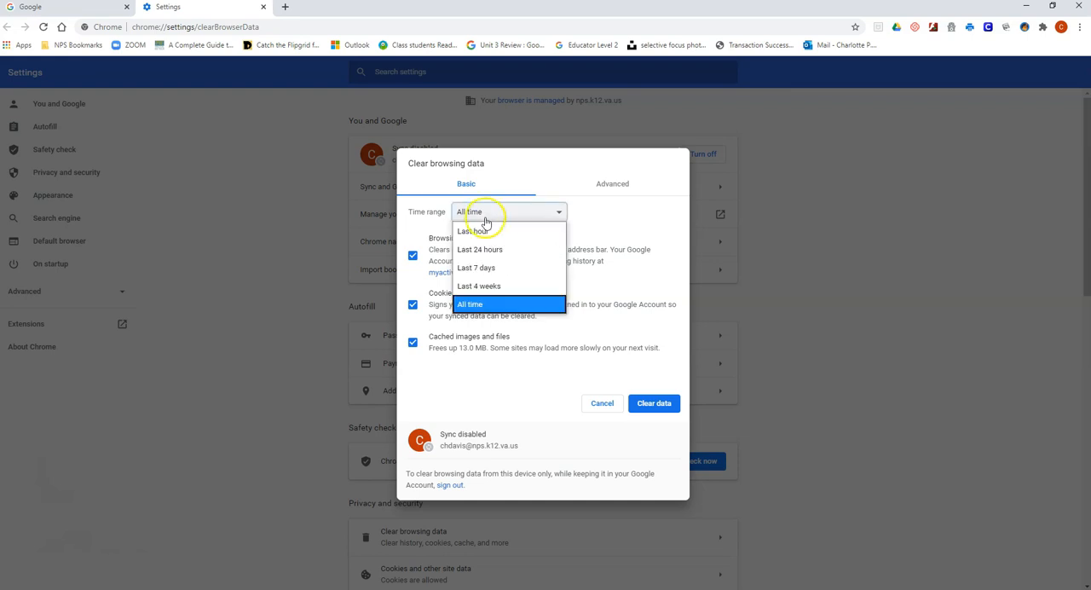
mouse_move(479, 249)
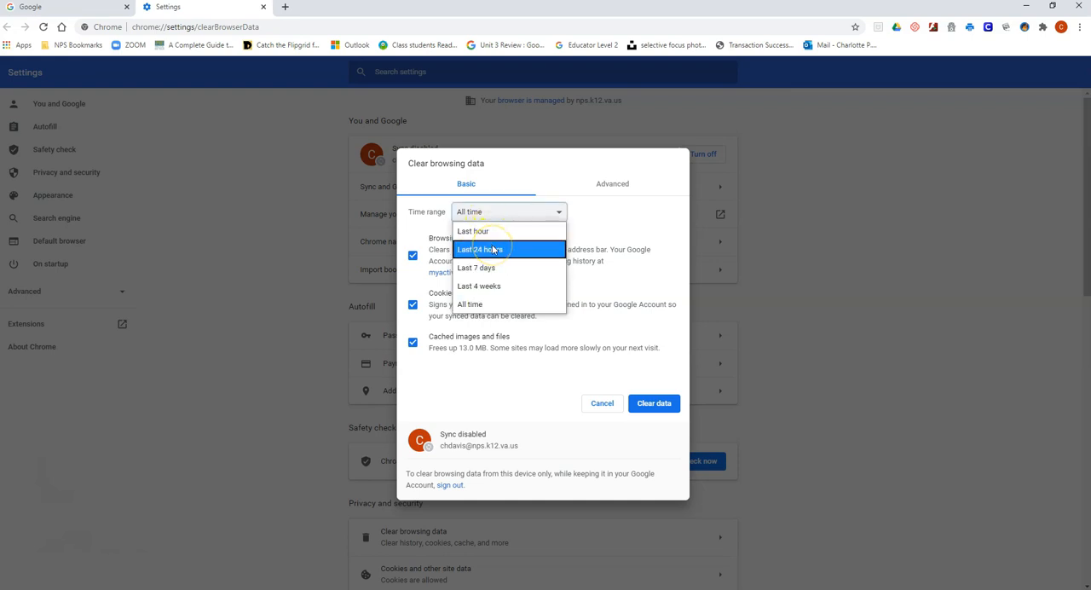
mouse_move(470, 304)
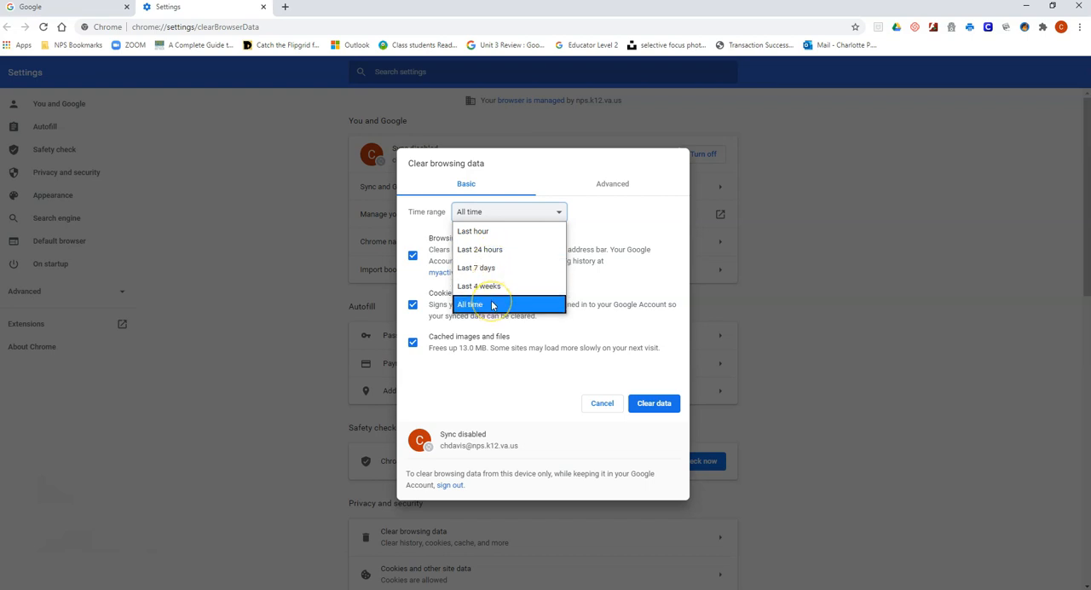
left_click(470, 304)
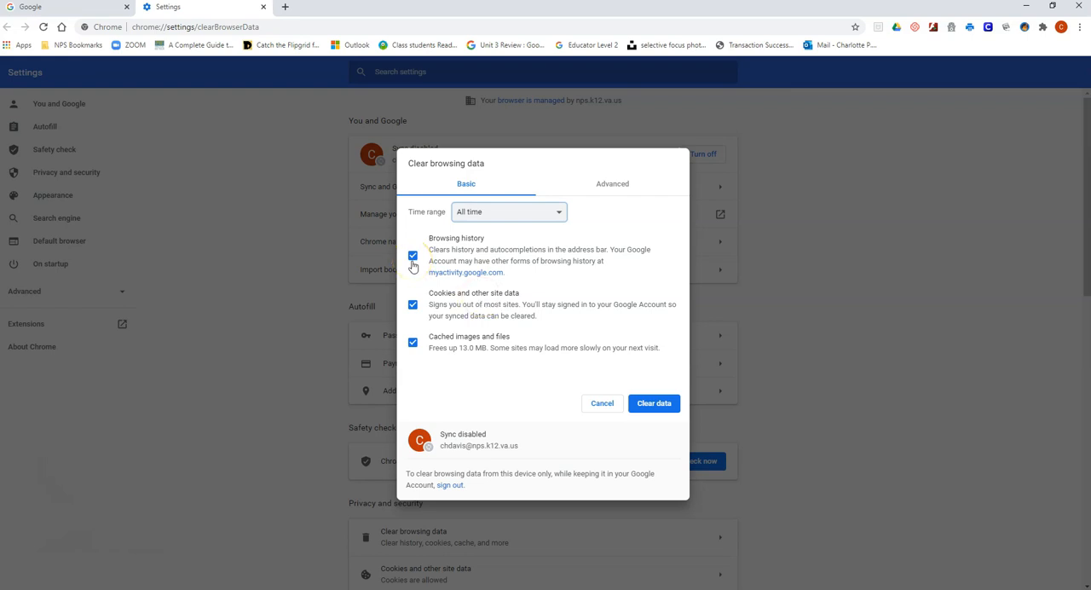
mouse_move(412, 303)
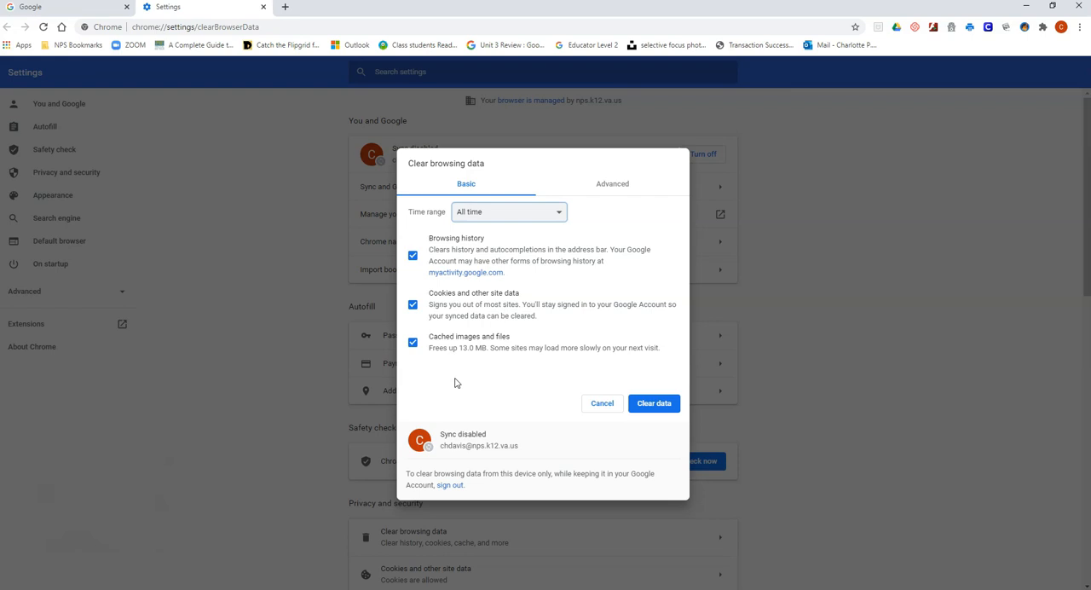
mouse_move(503, 424)
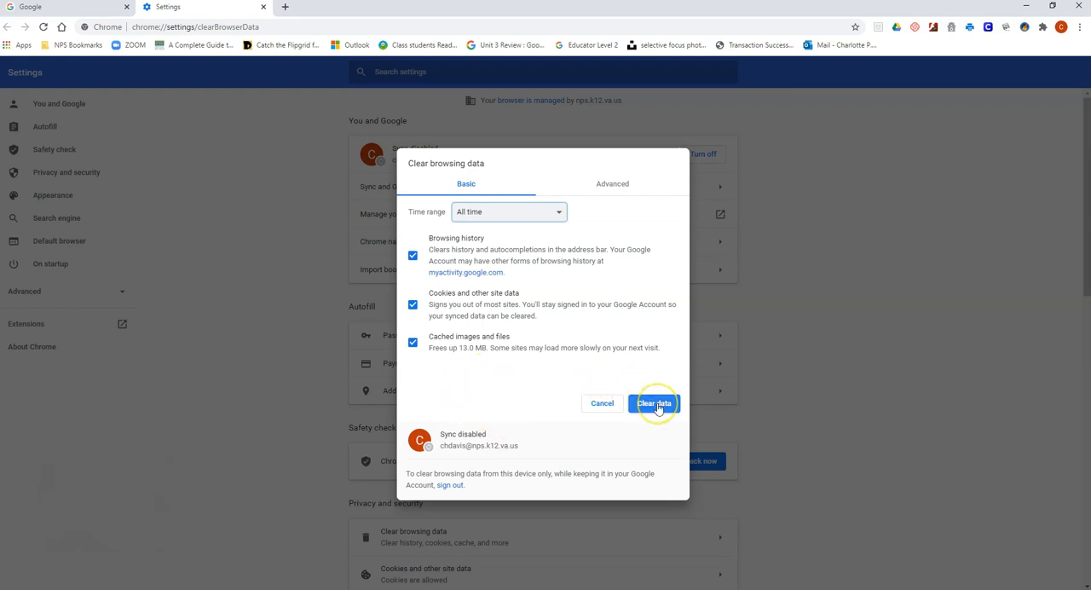
left_click(655, 402)
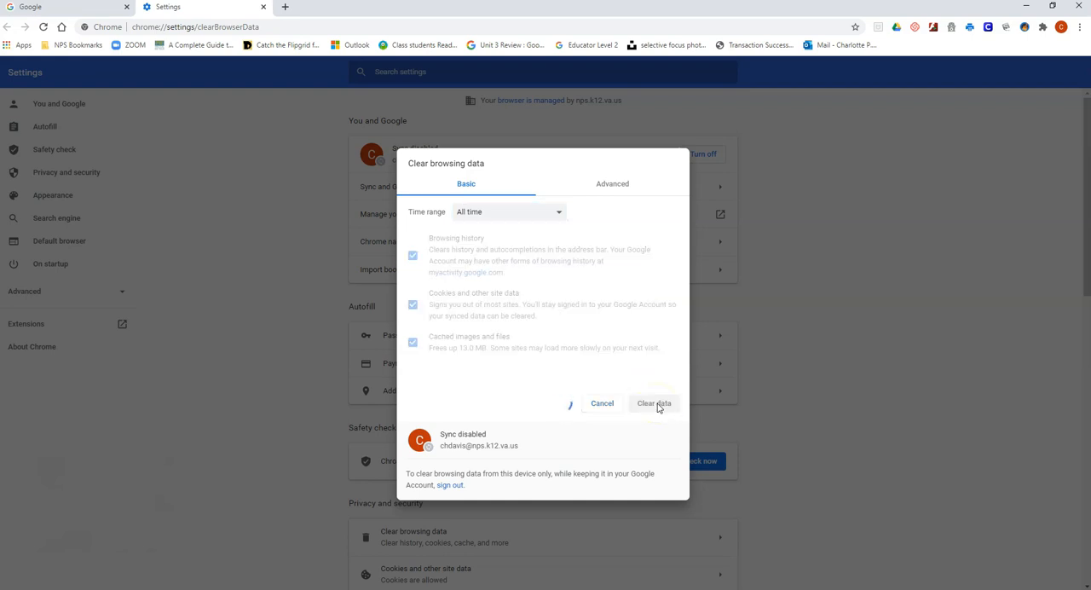
left_click(652, 402)
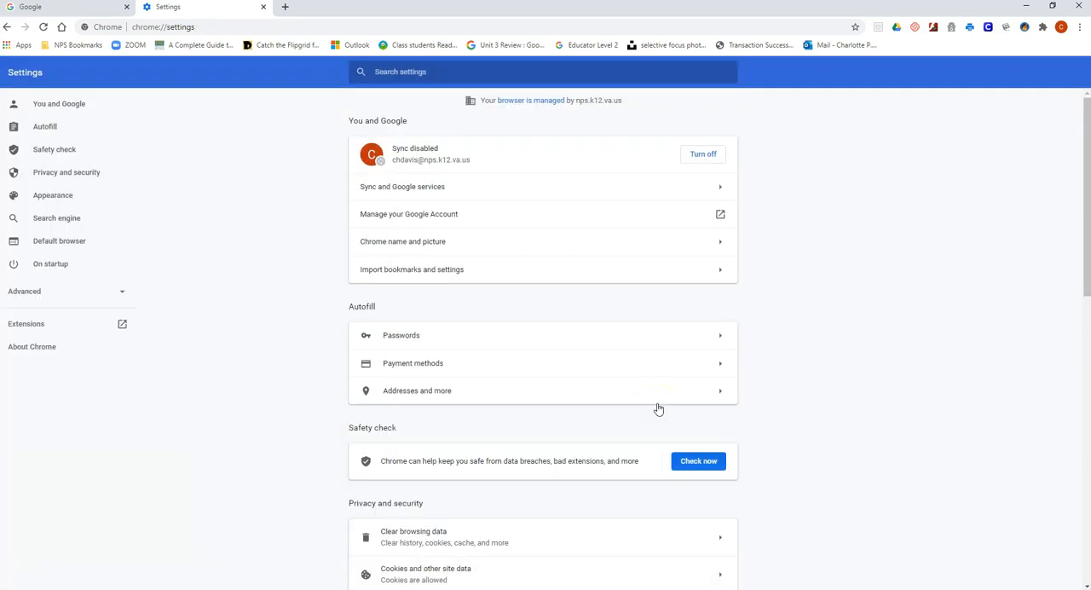